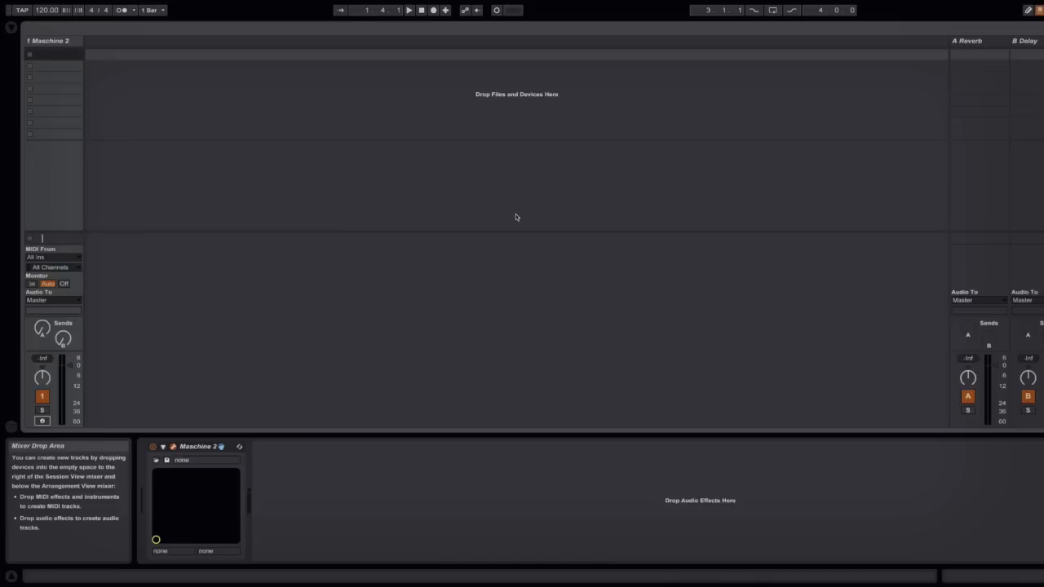
{"action": "mouse_move", "coordinate": [411, 357]}
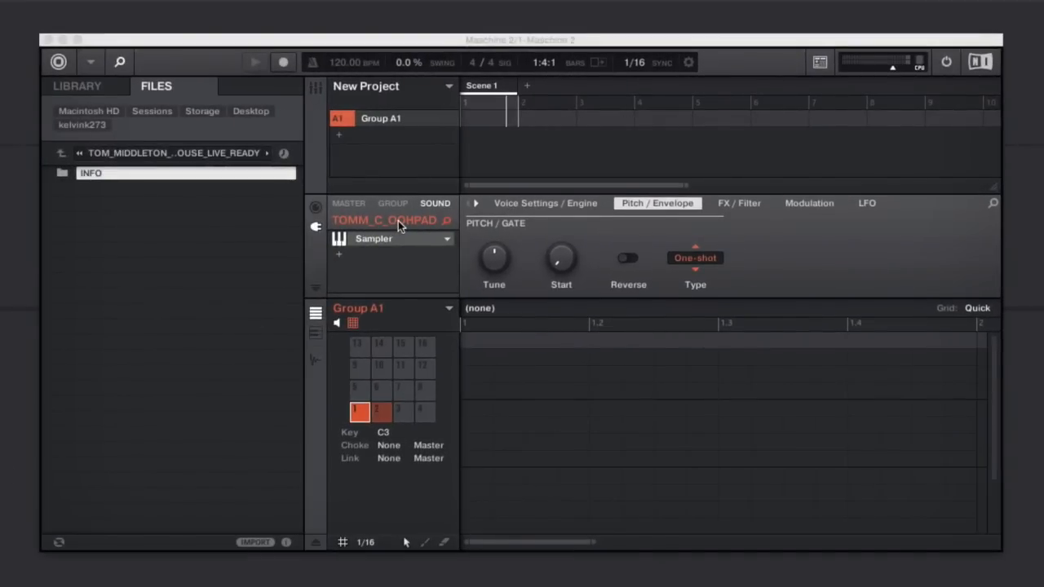
{"action": "mouse_move", "coordinate": [401, 225]}
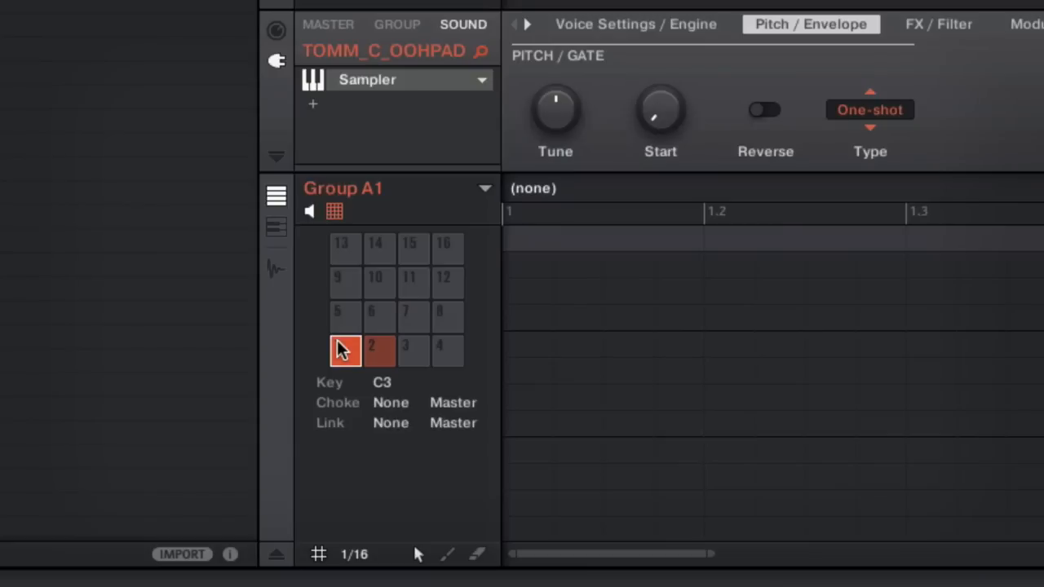
Select pad 2 to show the TOMM_D bass sample in the Sound view.
{"action": "left_click", "coordinate": [379, 351]}
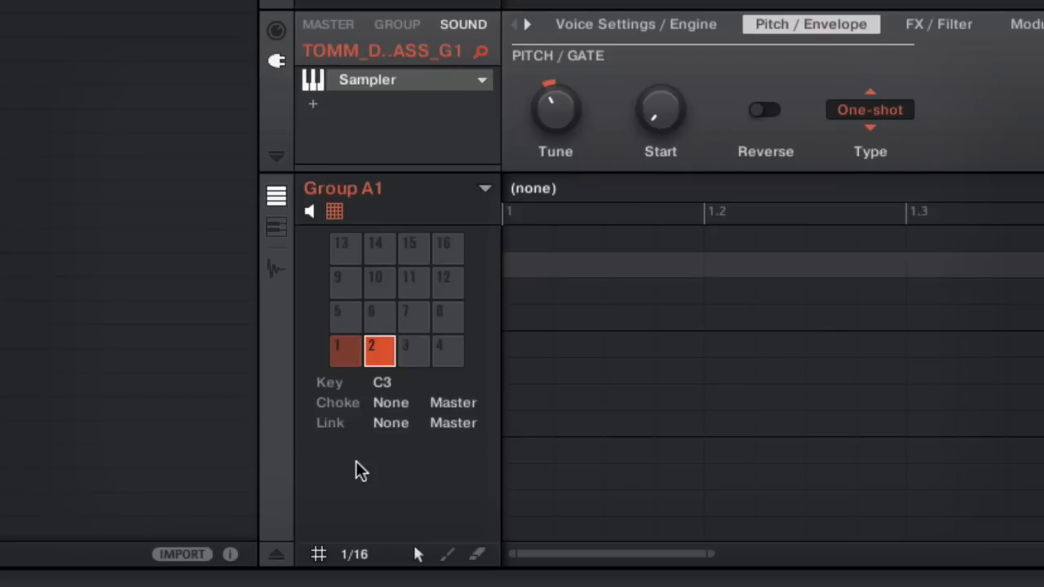
{"action": "mouse_move", "coordinate": [416, 383]}
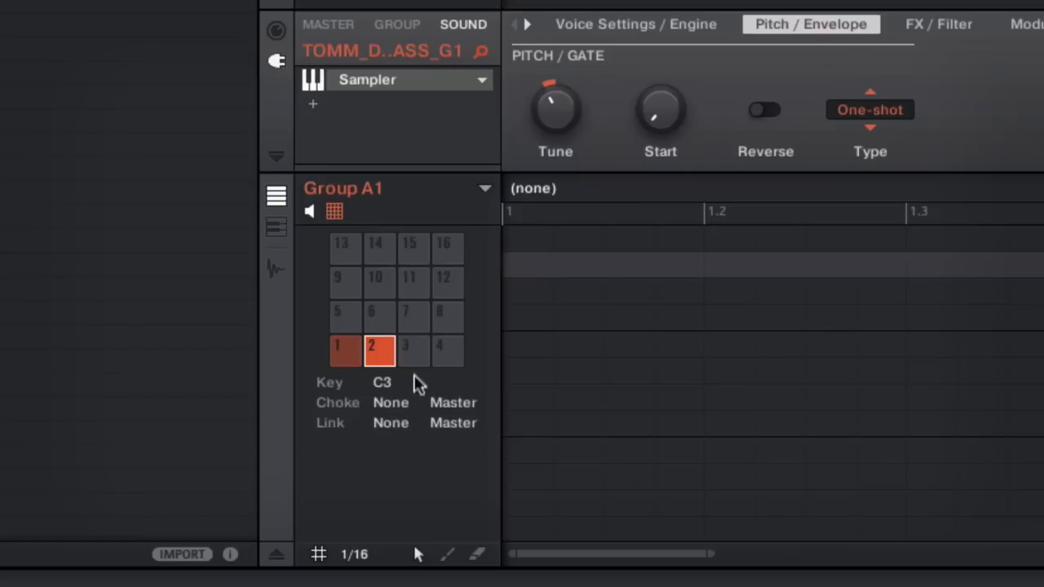
{"action": "mouse_move", "coordinate": [530, 160]}
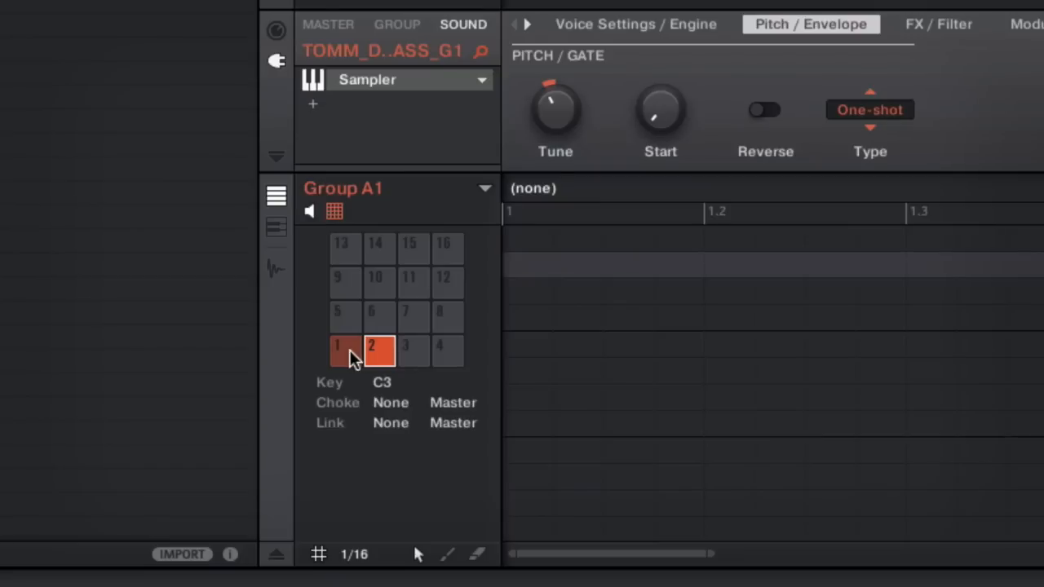
Switch pad 1's envelope Type to ADSR, then select the bass sample on pad 2.
{"action": "left_click", "coordinate": [869, 110]}
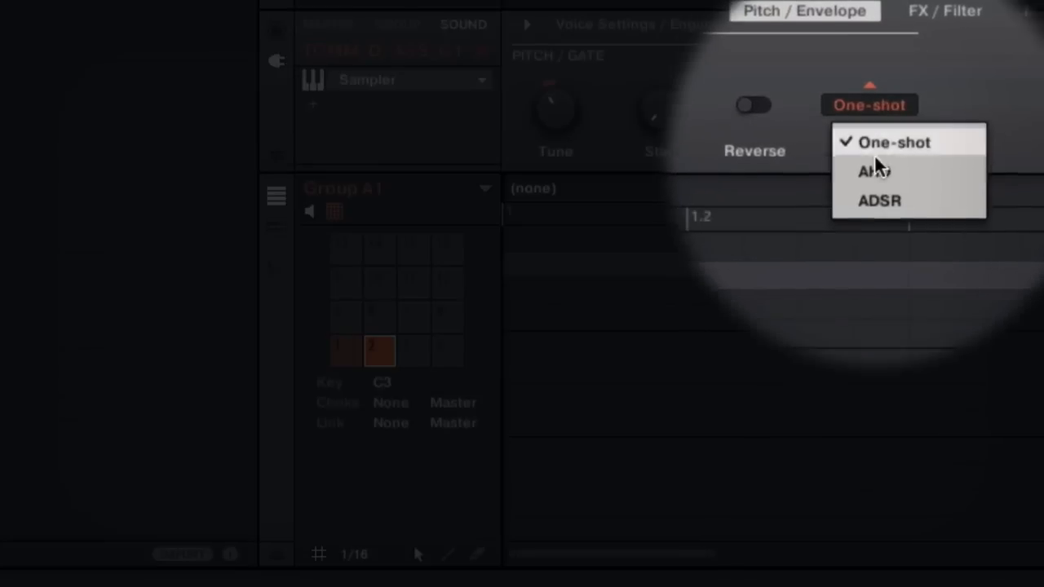
{"action": "left_click", "coordinate": [879, 203]}
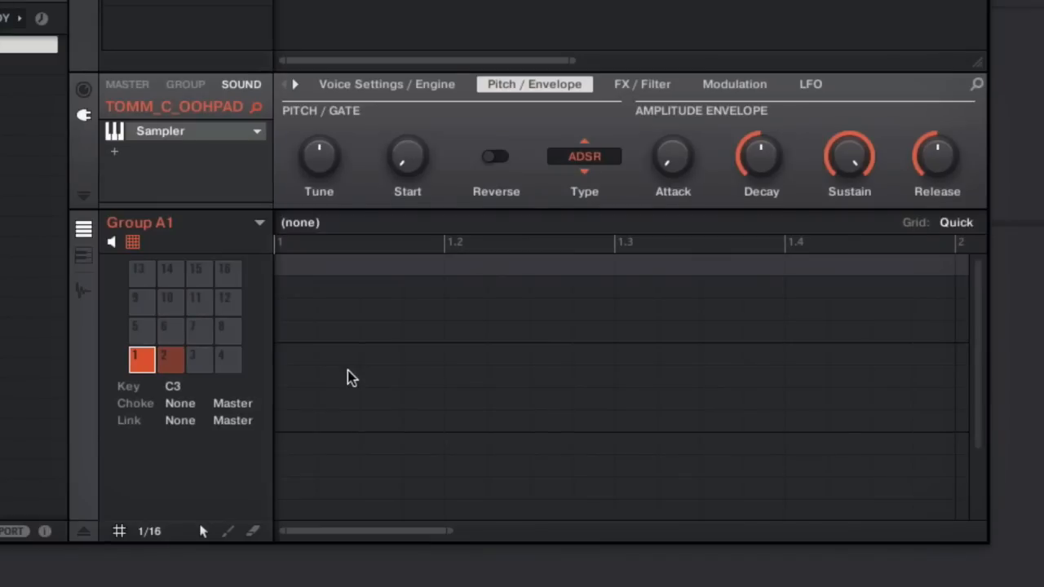
{"action": "left_click", "coordinate": [167, 357]}
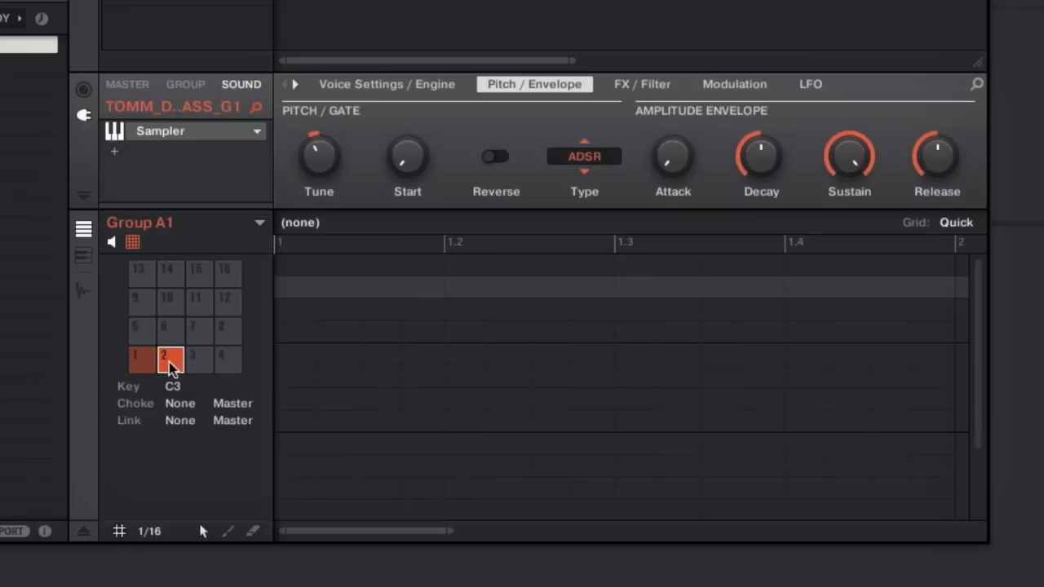
{"action": "mouse_move", "coordinate": [153, 367]}
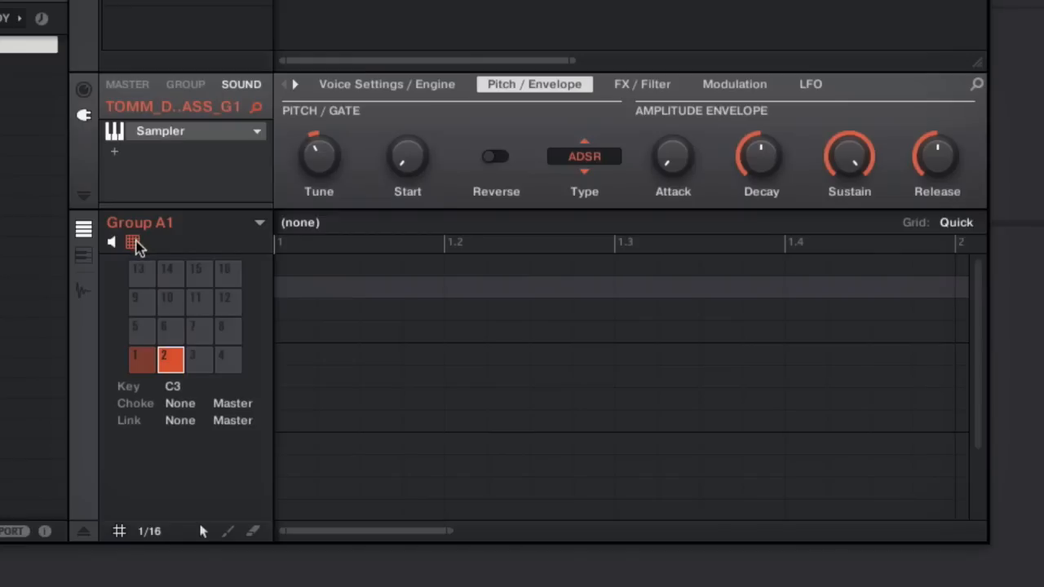
{"action": "mouse_move", "coordinate": [145, 251]}
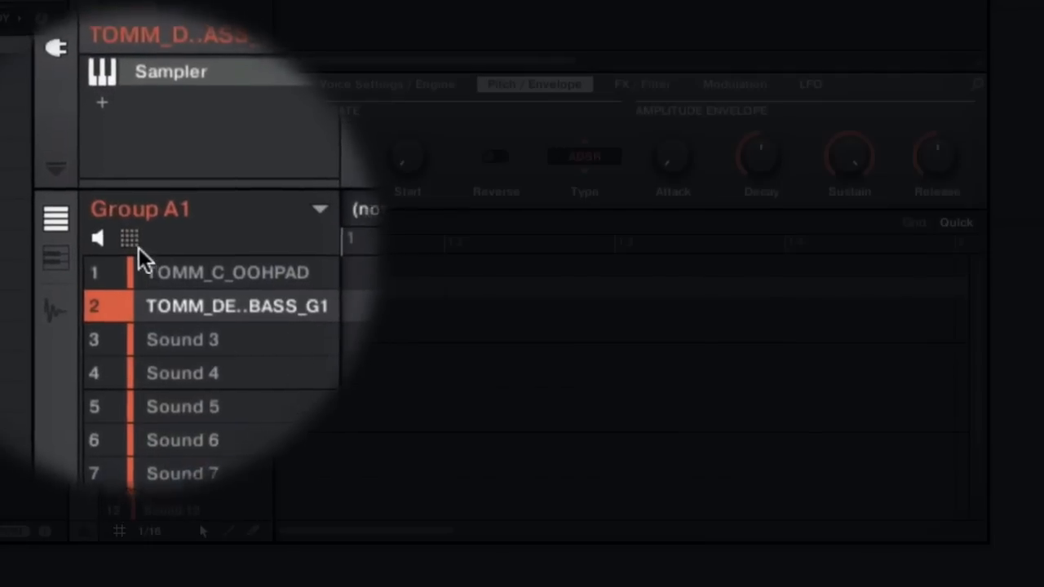
Return to the pad grid and select the pad sample on pad 1.
{"action": "left_click", "coordinate": [131, 238]}
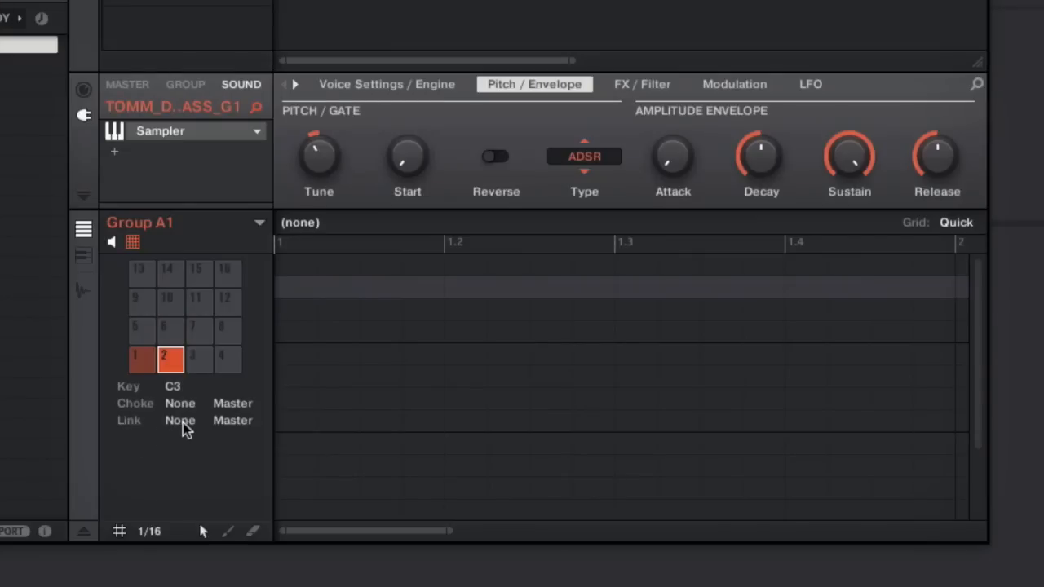
{"action": "left_click", "coordinate": [180, 403]}
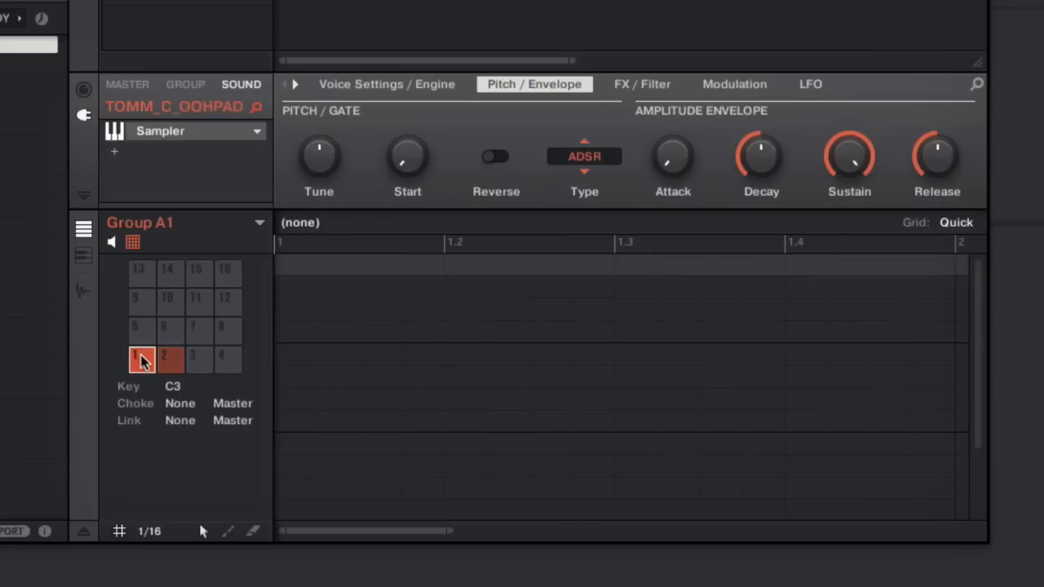
Assign the pad 1 sample to link group 1, leaving choke at none.
{"action": "left_click", "coordinate": [180, 403]}
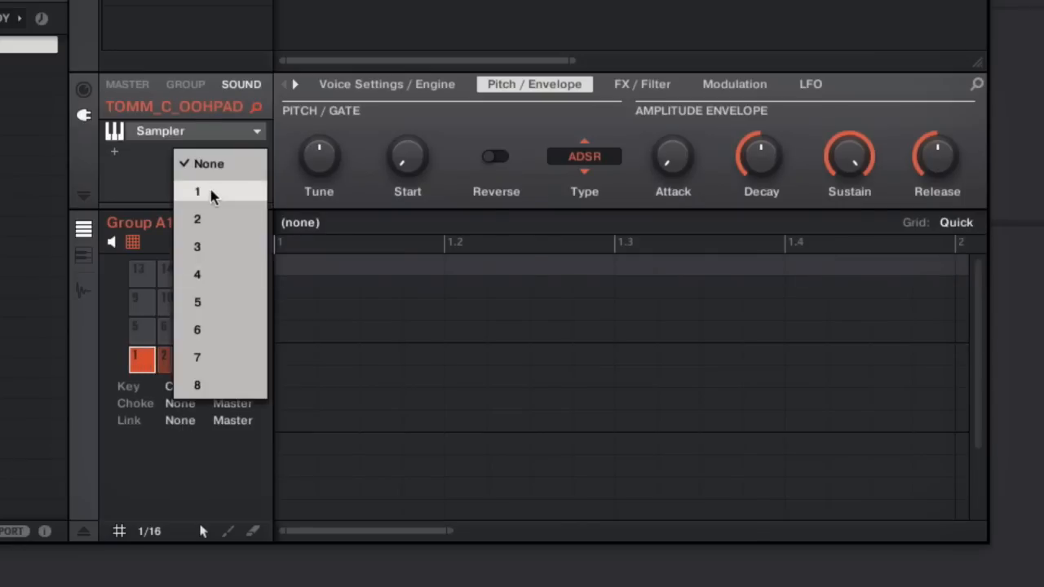
{"action": "left_click", "coordinate": [196, 191]}
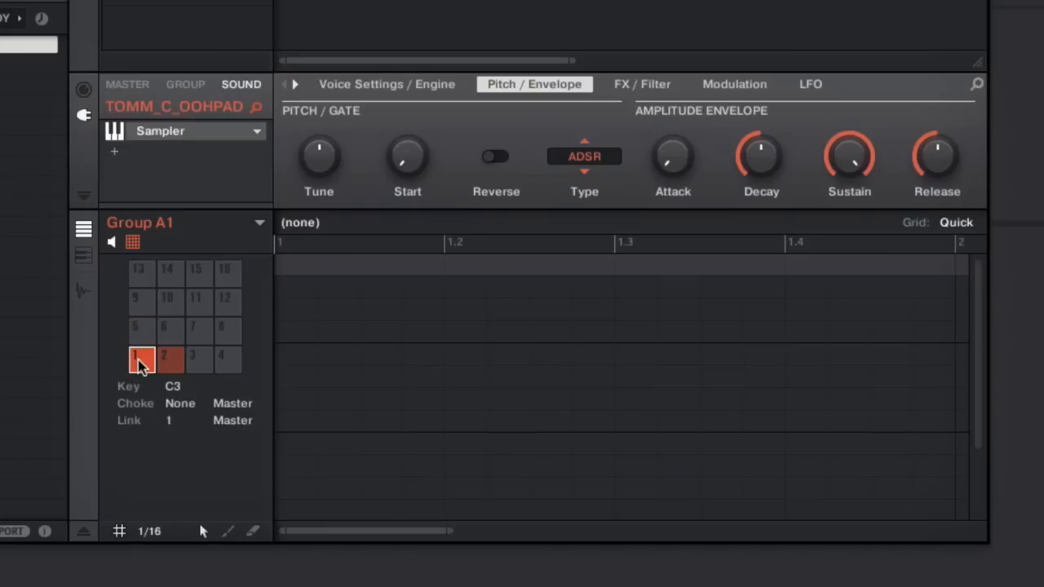
{"action": "mouse_move", "coordinate": [140, 329]}
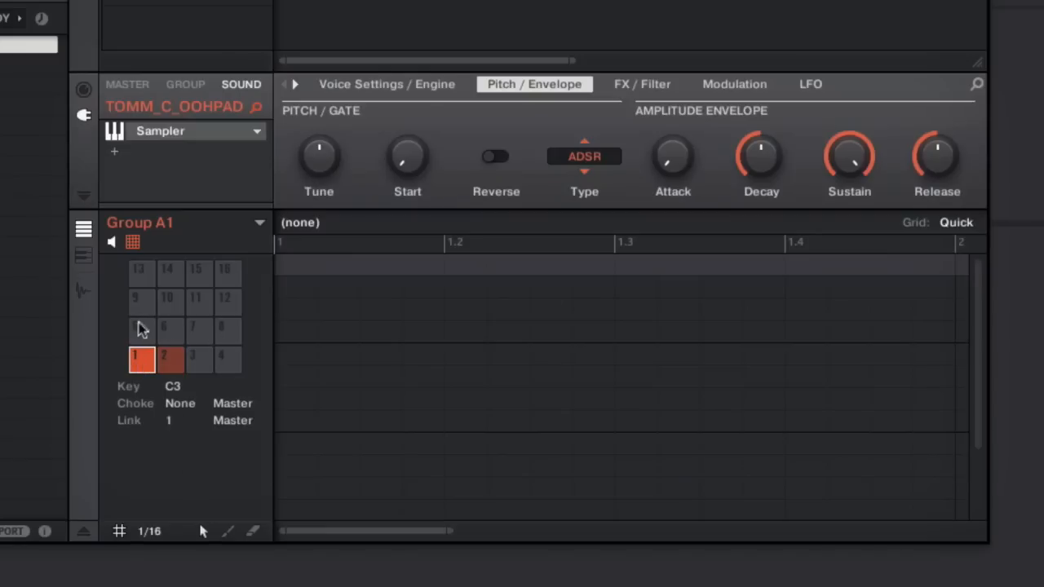
{"action": "mouse_move", "coordinate": [199, 274]}
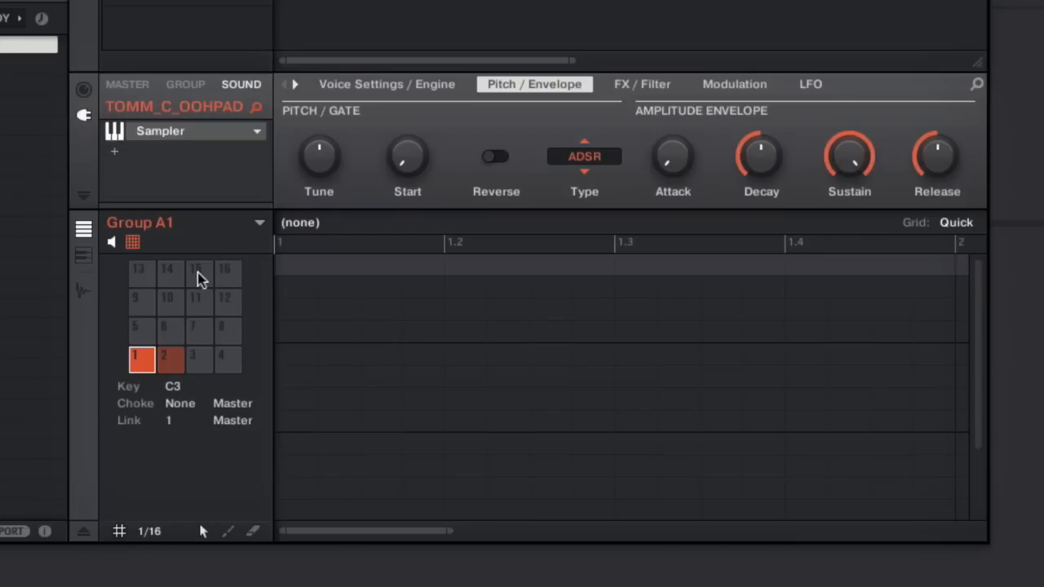
{"action": "mouse_move", "coordinate": [144, 277]}
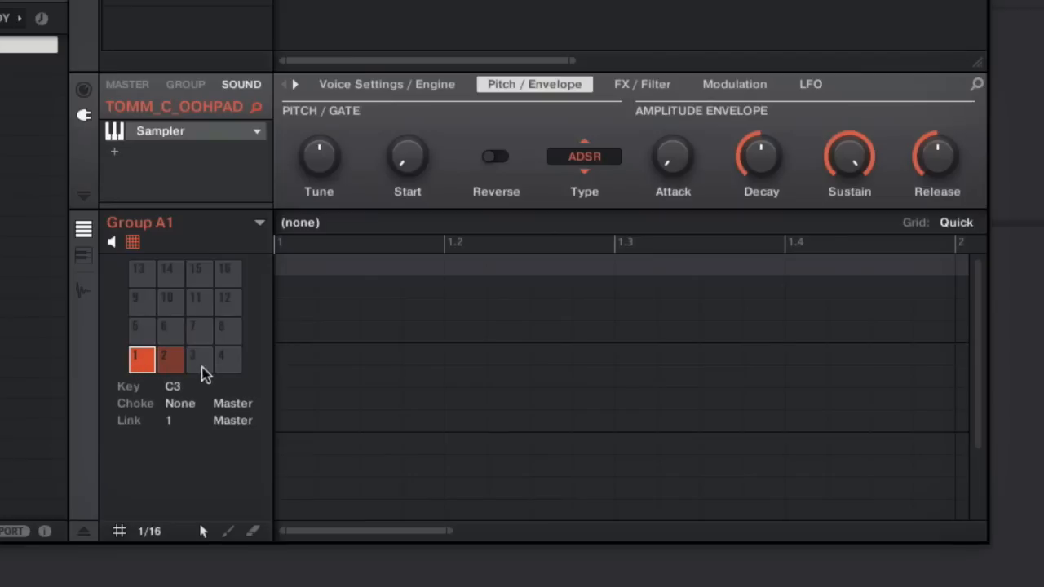
{"action": "mouse_move", "coordinate": [155, 334]}
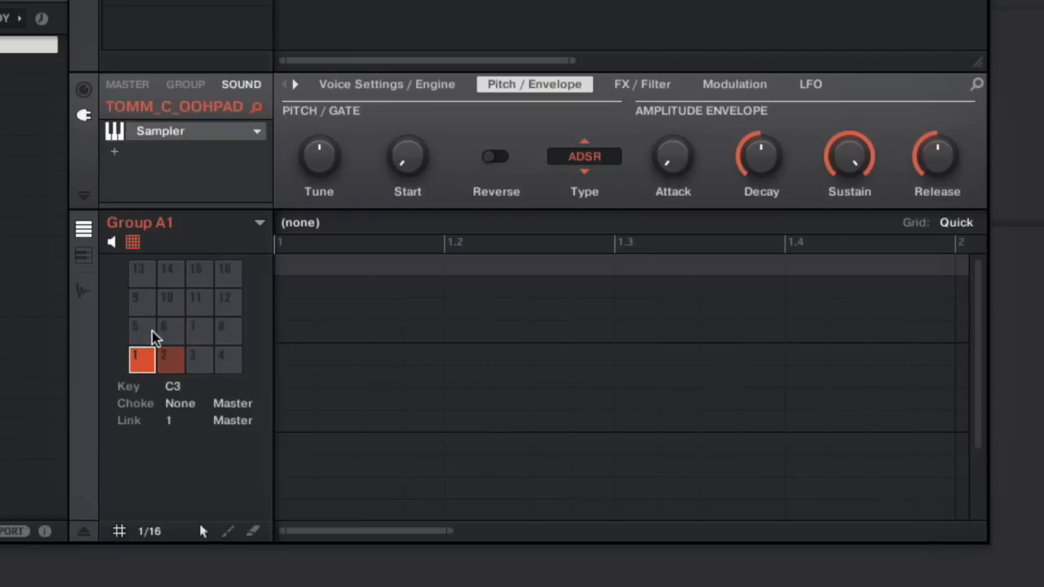